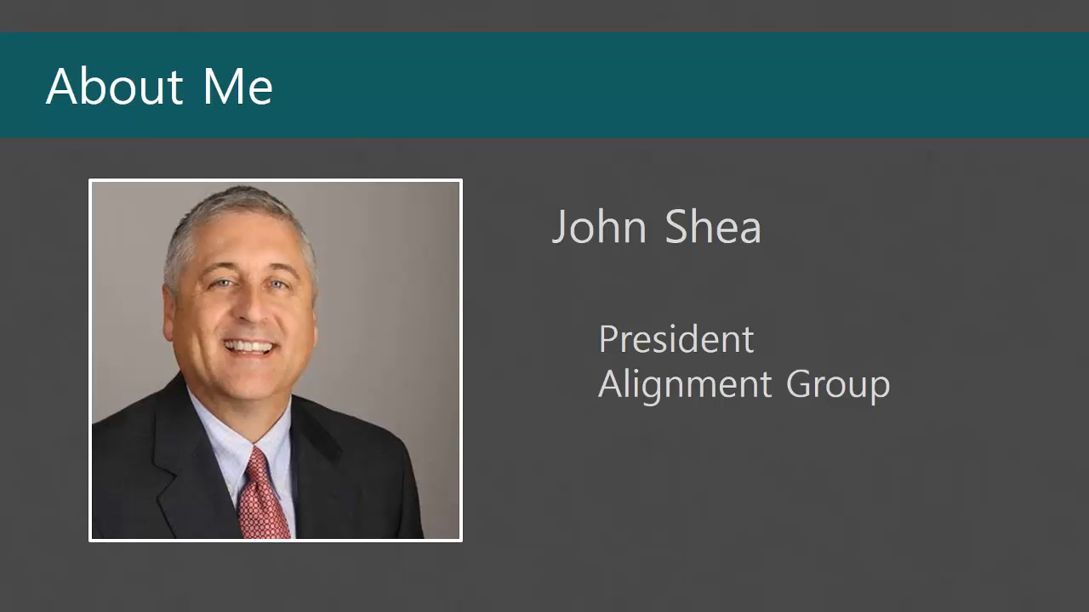
pyautogui.press('right')
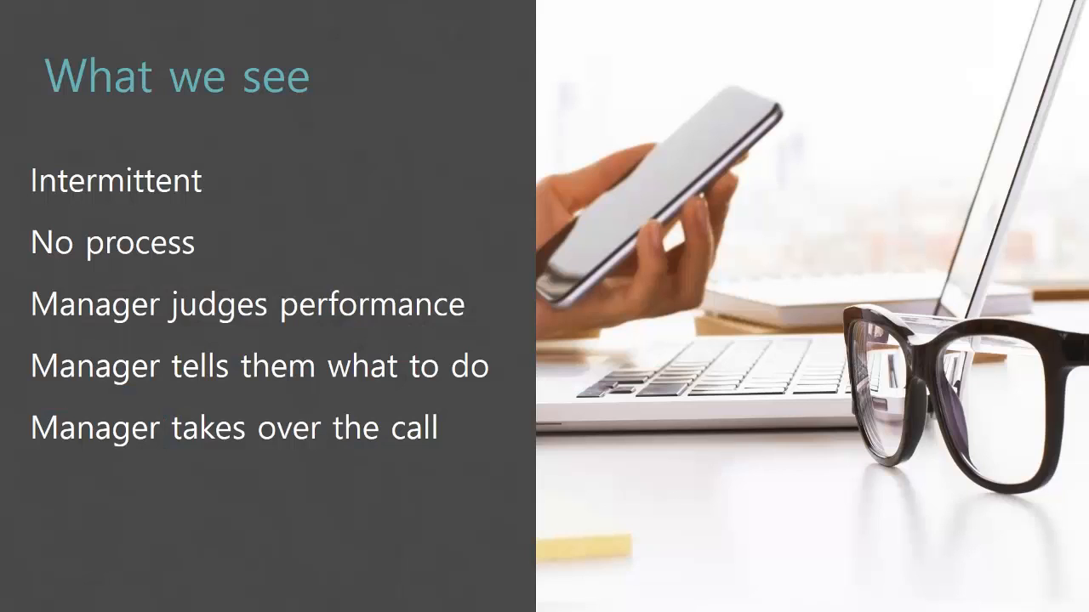